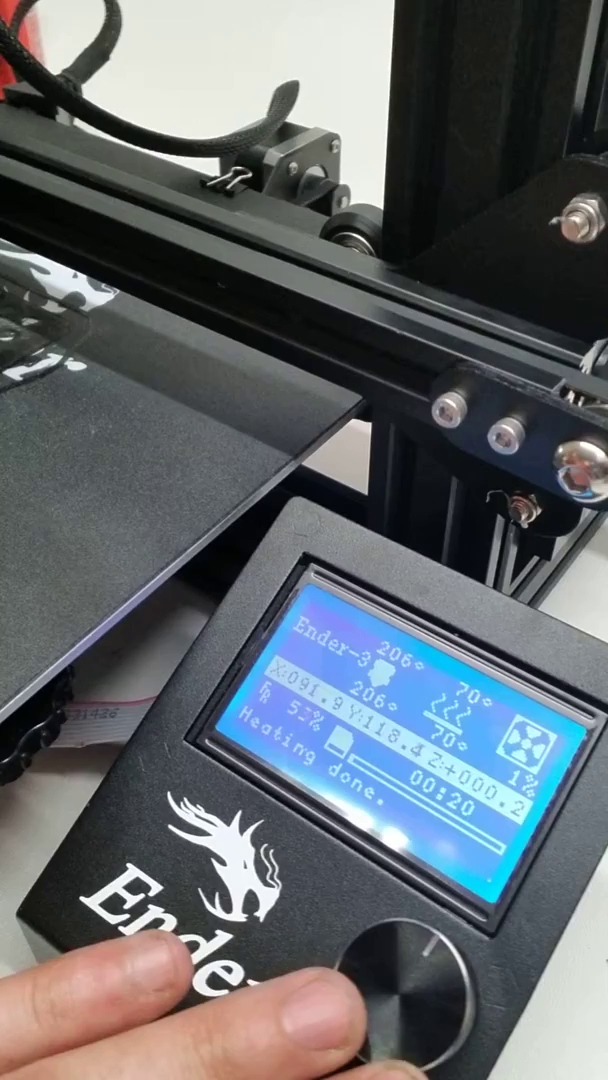
Step: Enter the Marlin Tune menu from the status screen to view speed 60%, nozzle 206°, bed 70°, fan 0
click(410, 965)
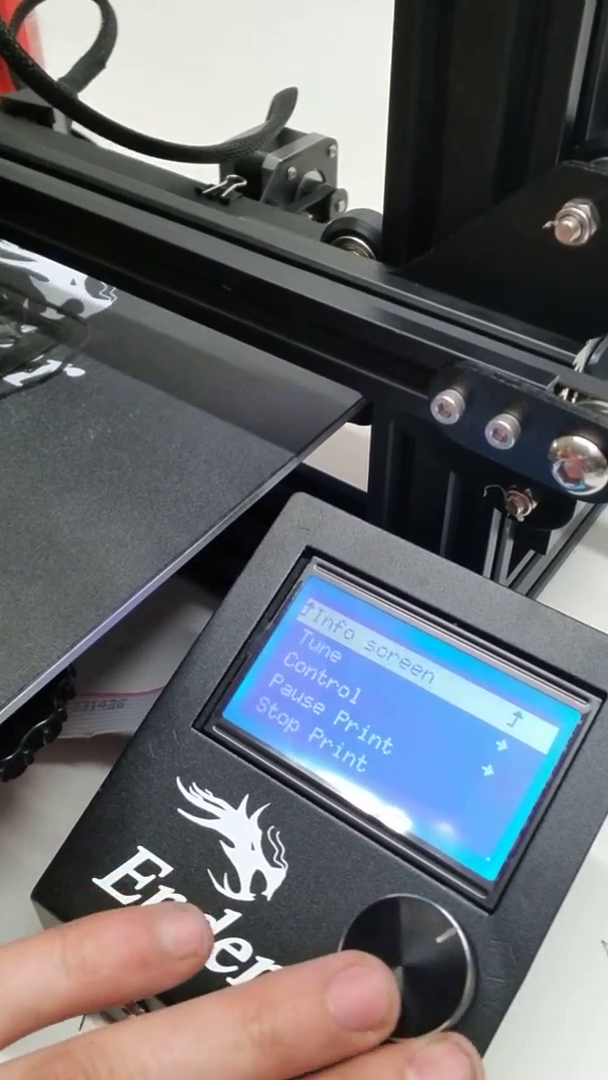
click(415, 960)
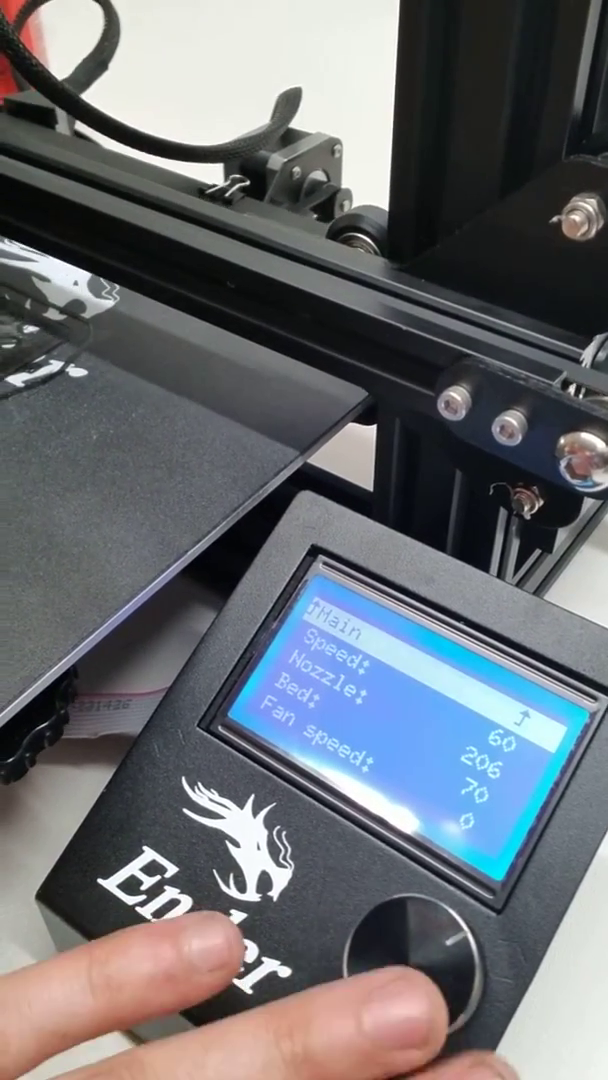